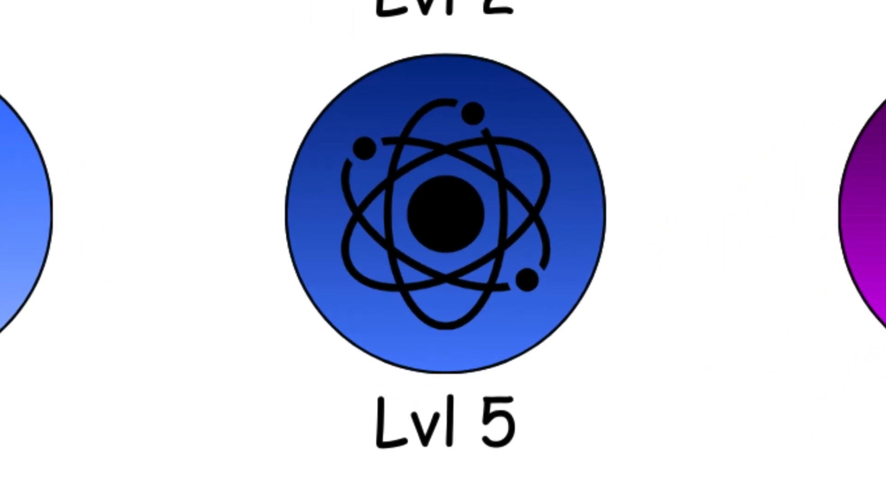
Advance from the Level 5 atom icon to the Level 6 galaxy icon and its description slide.
click(446, 214)
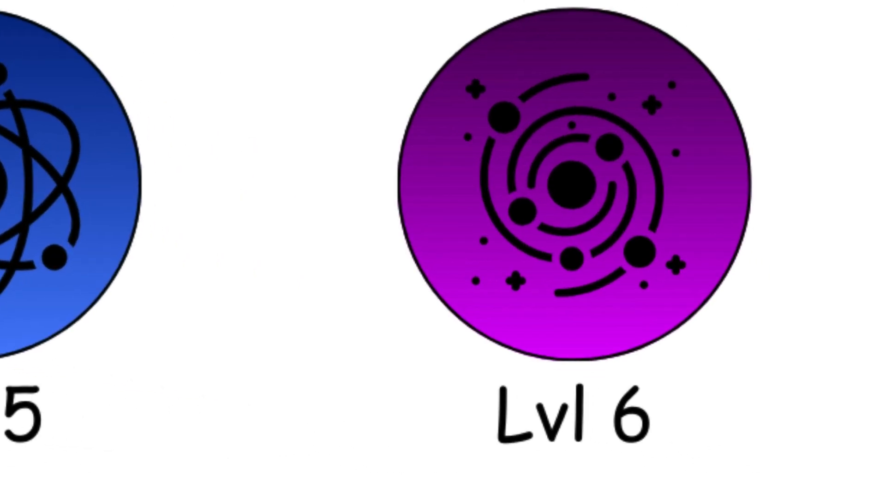
click(568, 188)
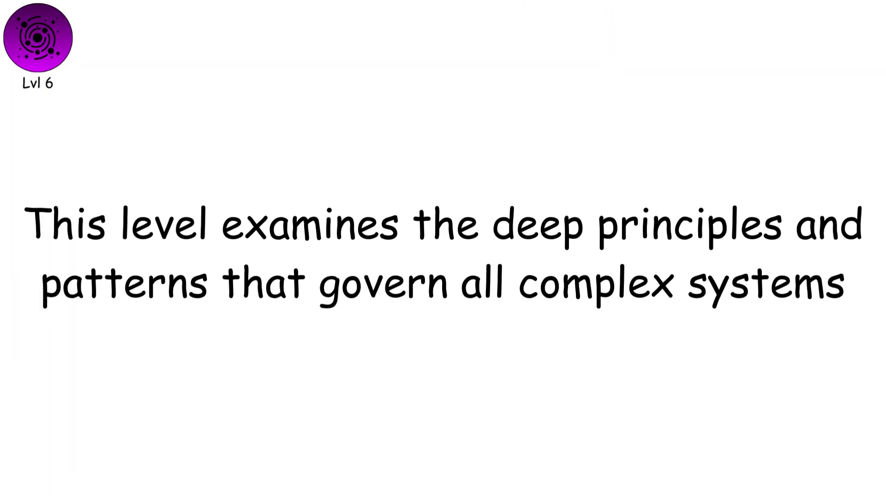